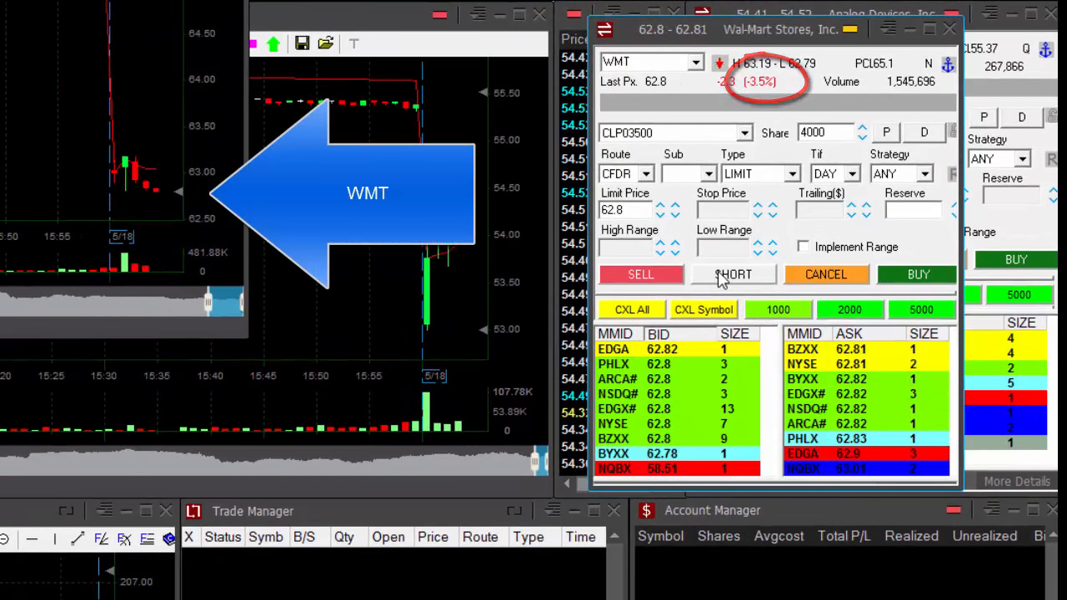
Submit the 4,000-share WMT short limit order at 62.8
left_click(733, 274)
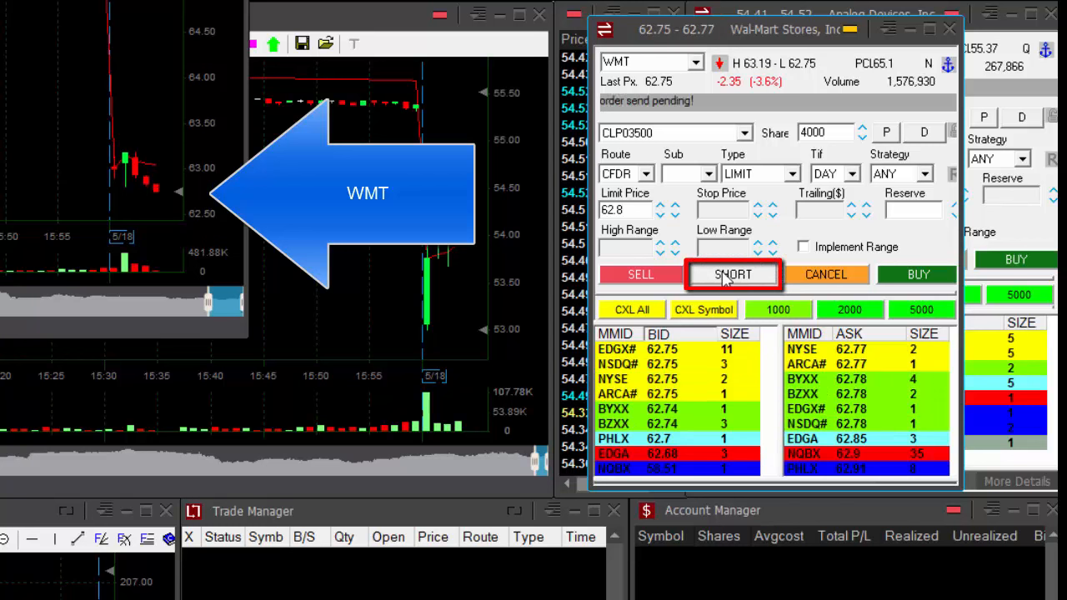
left_click(733, 274)
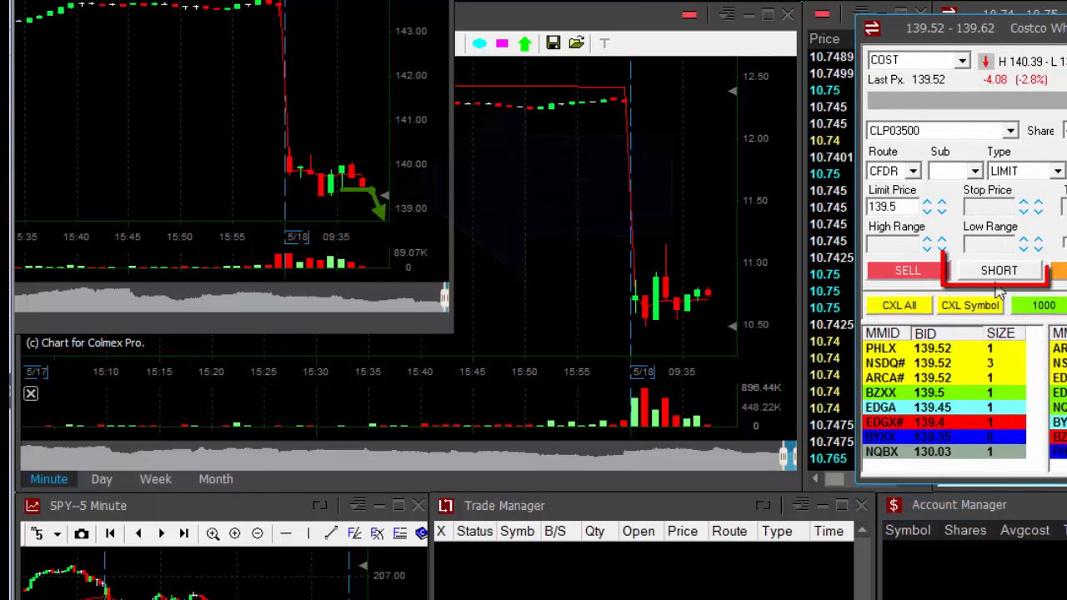
Submit the 4,000-share COST short limit order at 139.5
left_click(996, 271)
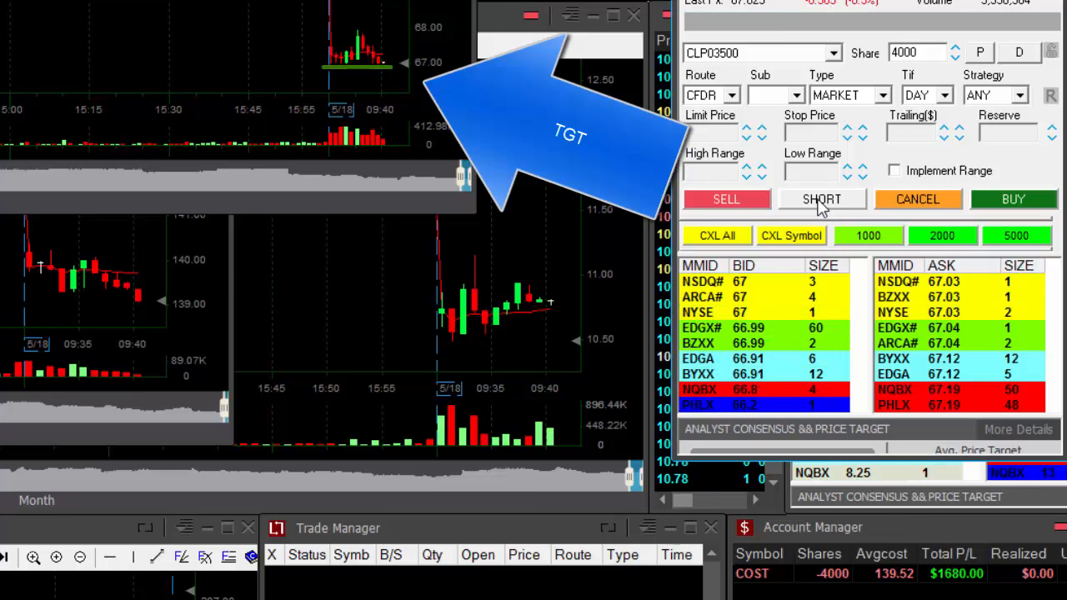
Submit the 4,000-share TGT short at market price
left_click(823, 199)
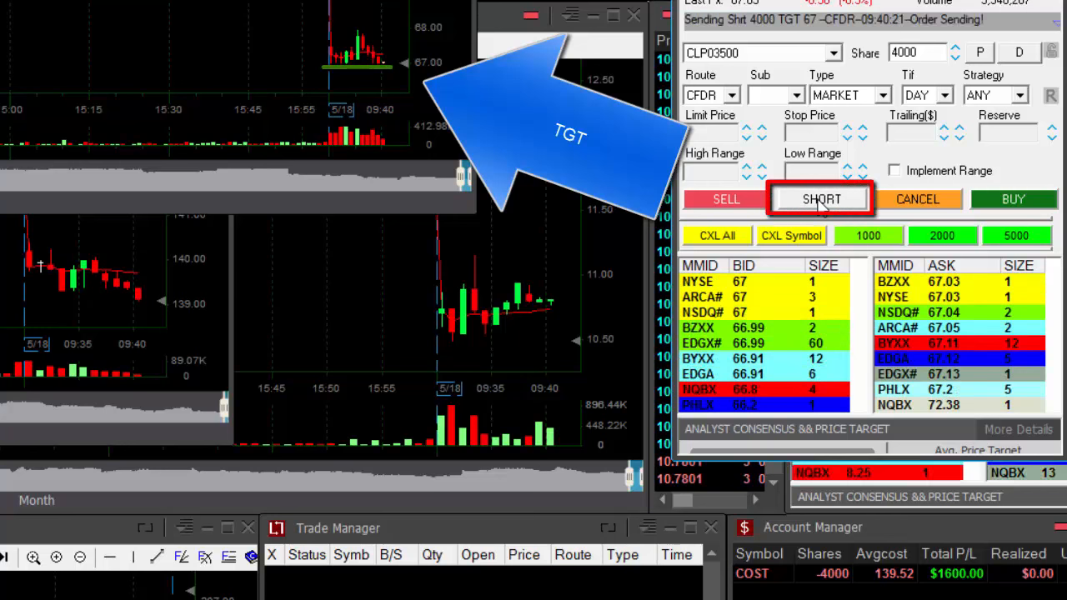
left_click(821, 199)
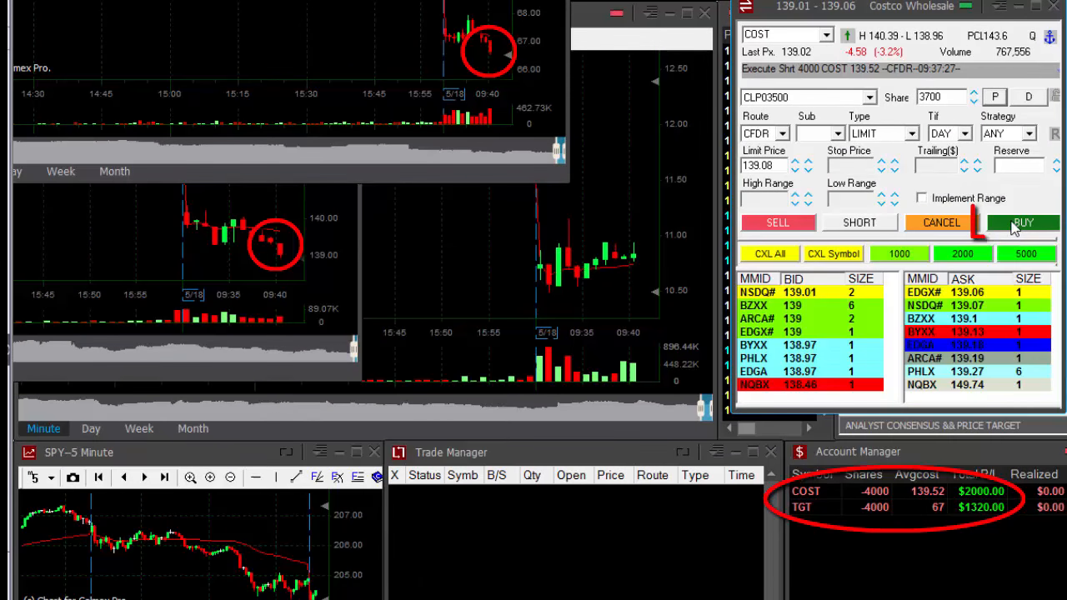
Buy back 3,700 COST shares at a 139.08 limit, leaving a 300-share short
left_click(1018, 223)
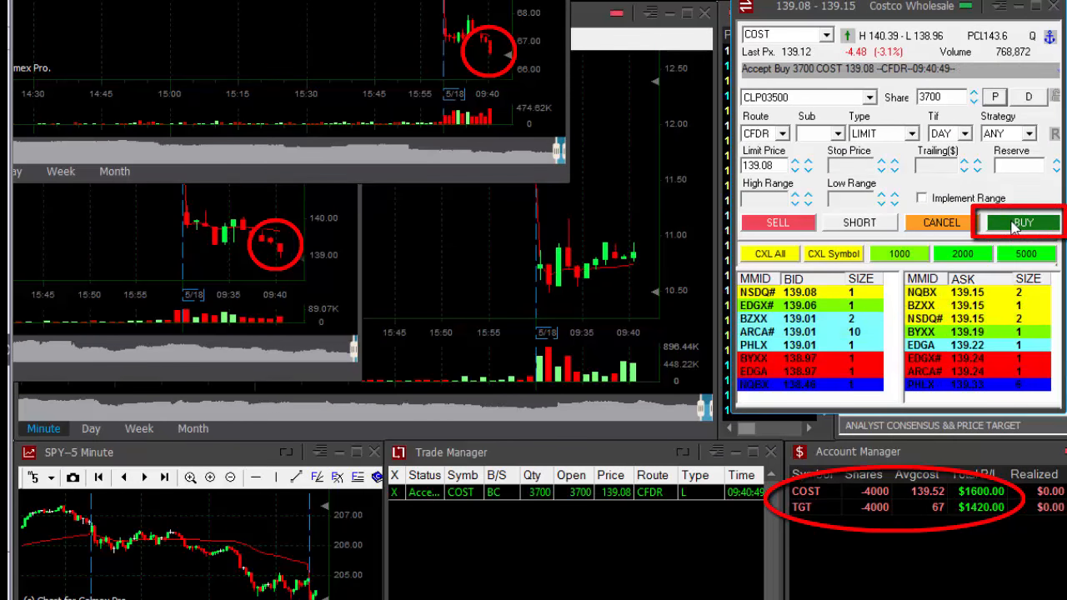
left_click(1036, 223)
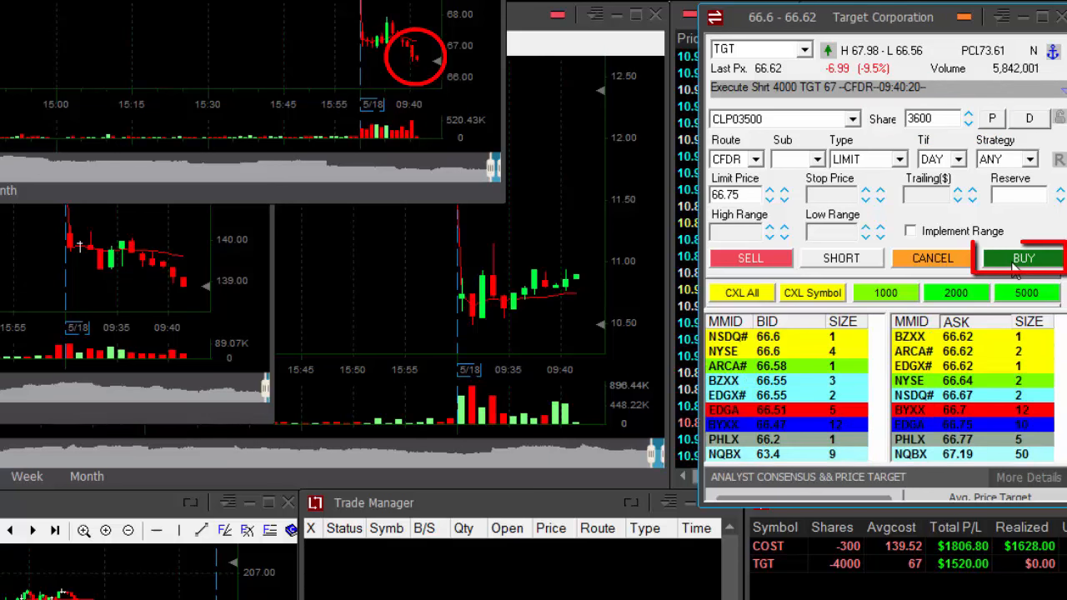
Cover 3,600 TGT shares at 66.75 and send a 200-share COST buy order
left_click(1021, 257)
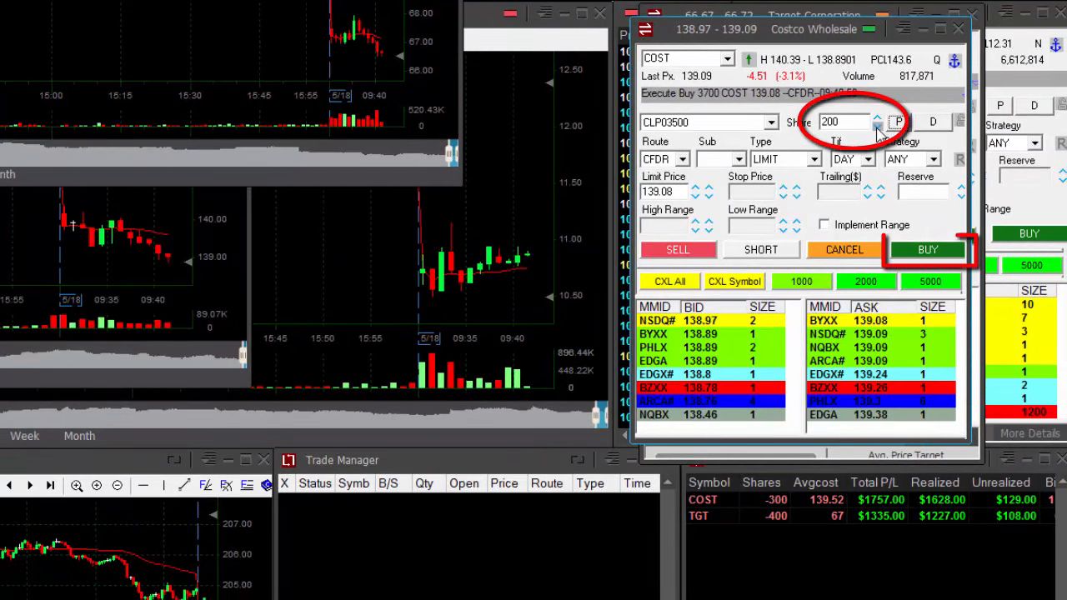
left_click(928, 250)
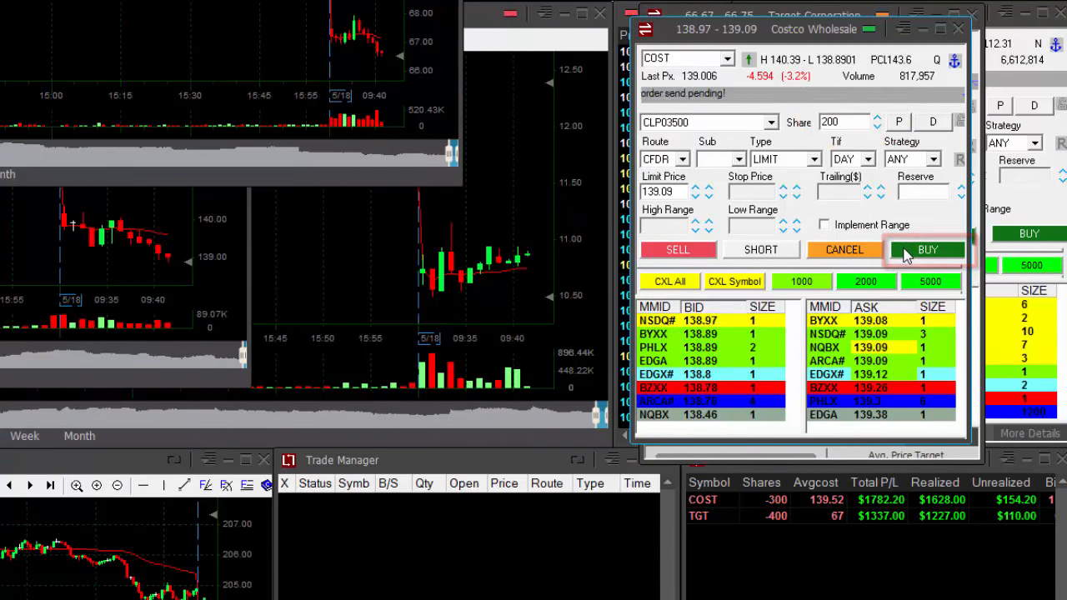